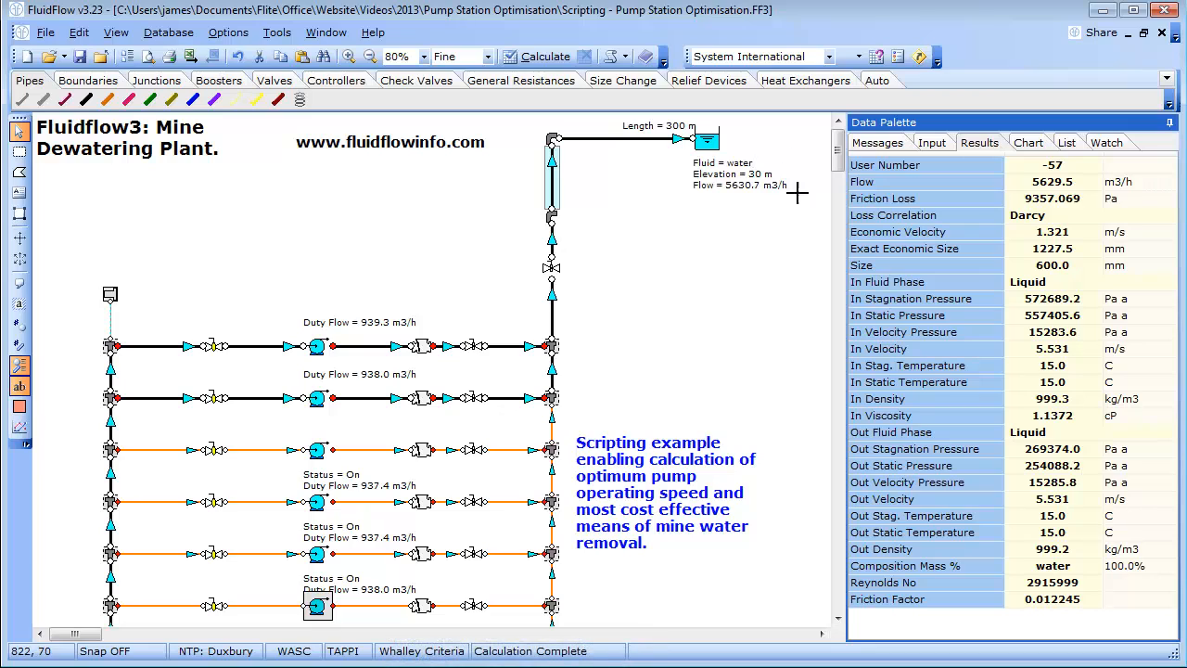
{"action": "mouse_move", "coordinate": [657, 145]}
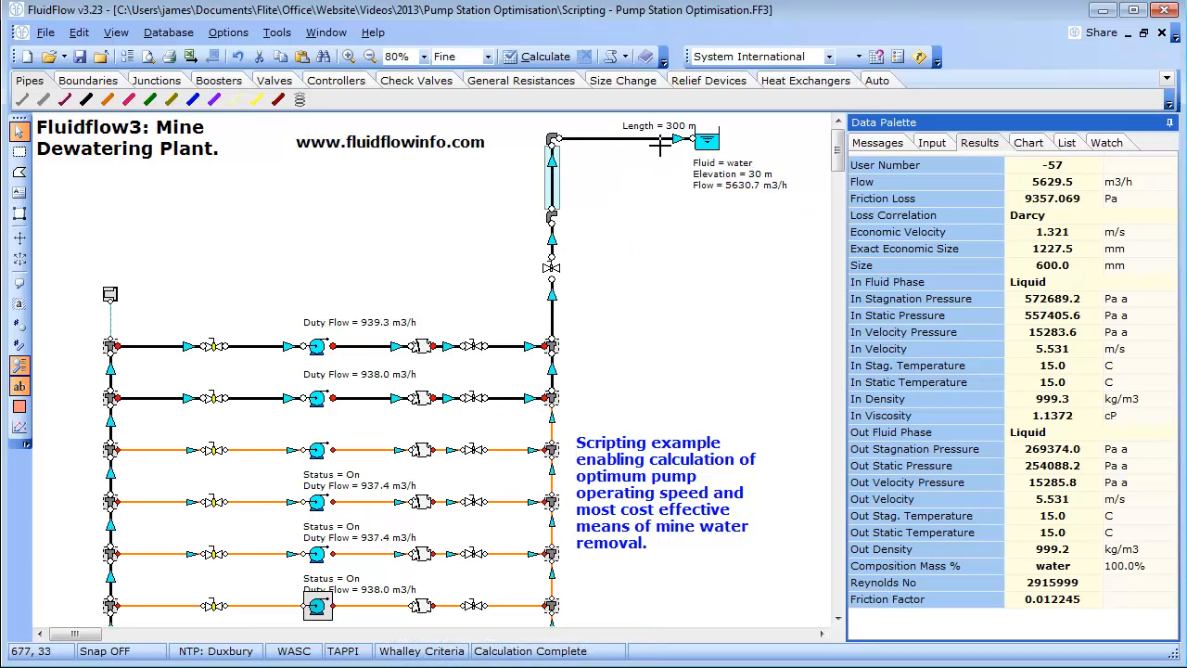
{"action": "mouse_move", "coordinate": [649, 193]}
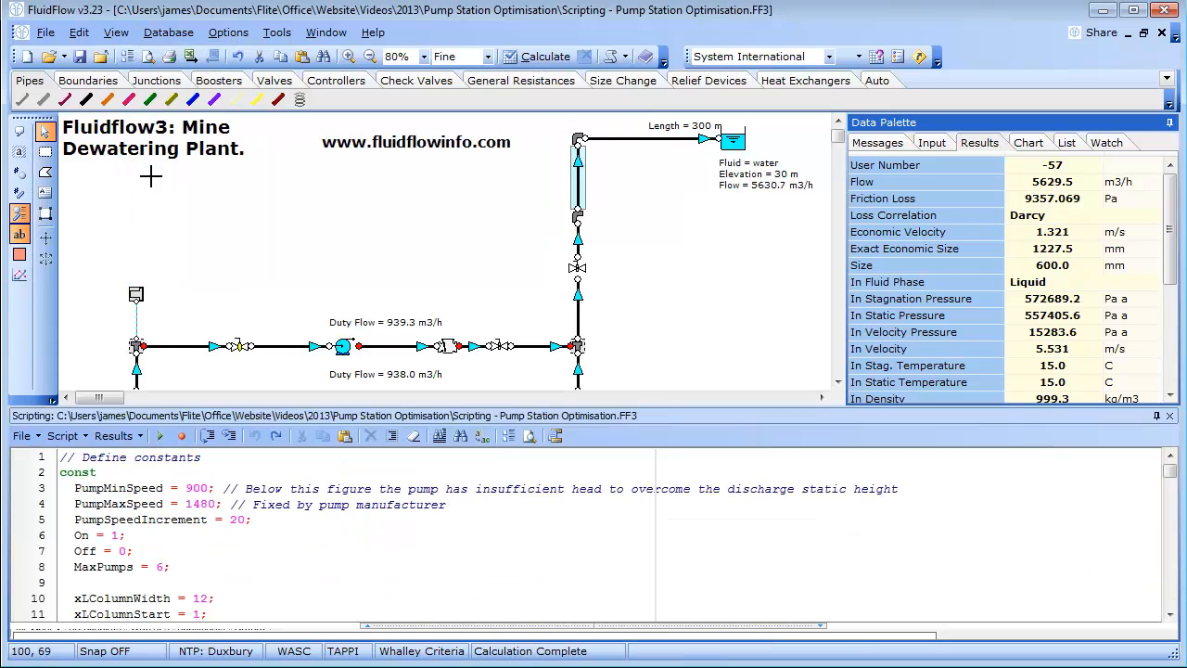
Run the pump optimisation script with 5 as the Number of Pumps
{"action": "left_click", "coordinate": [159, 436]}
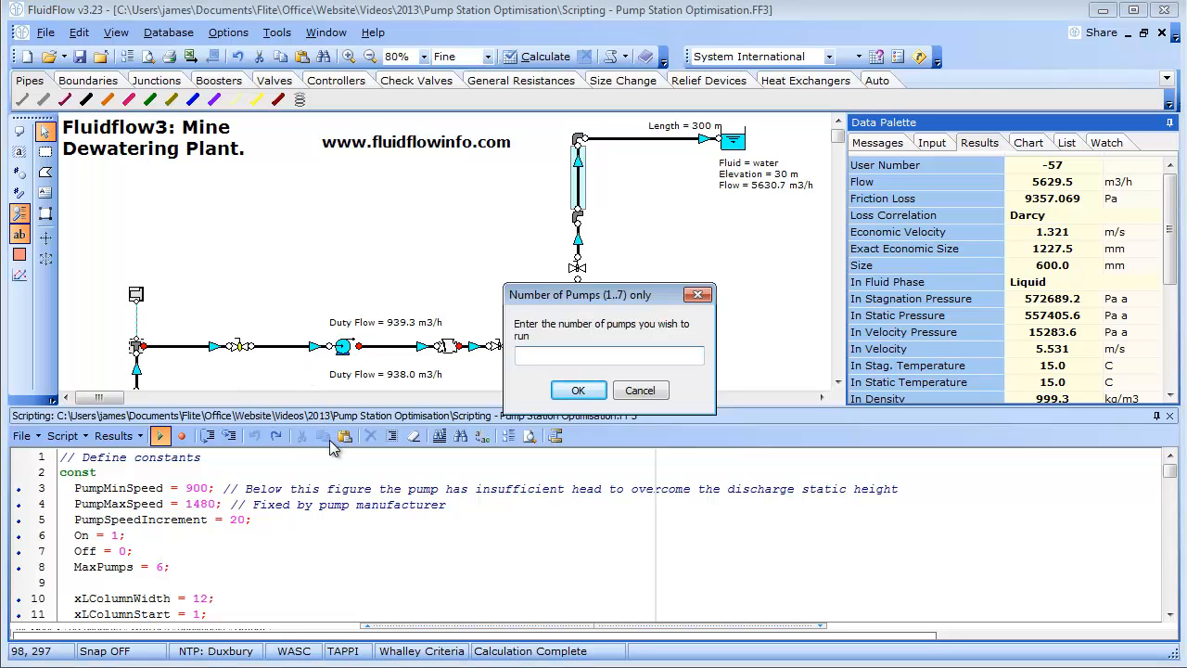
{"action": "type", "text": "5"}
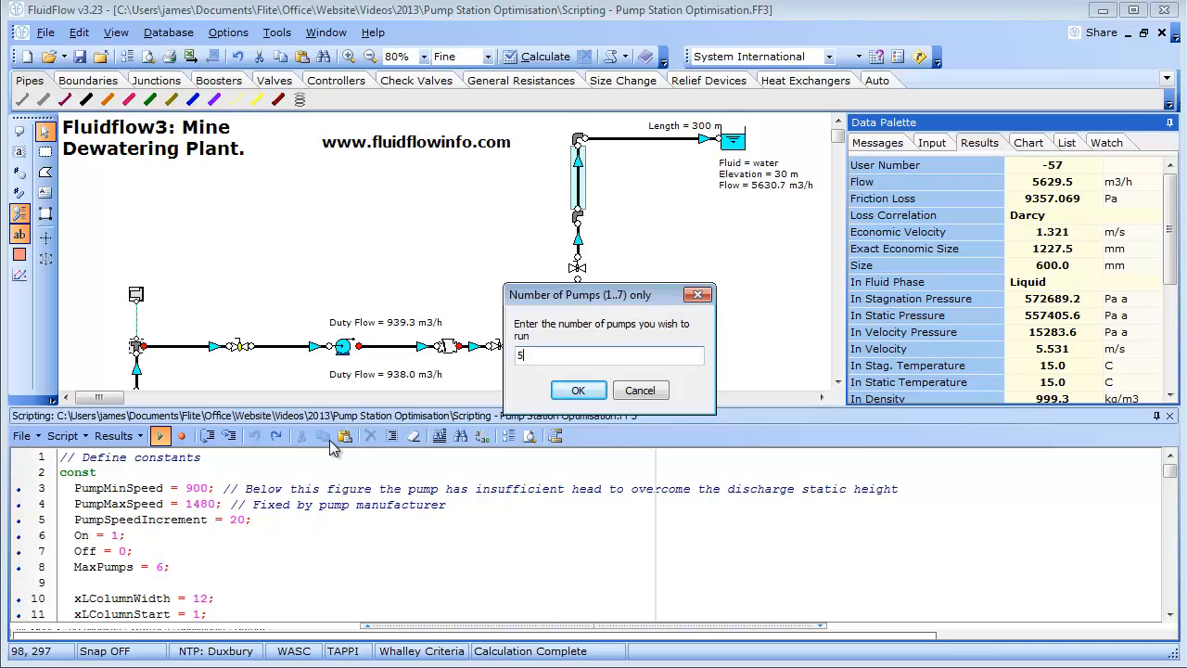
{"action": "mouse_move", "coordinate": [578, 389]}
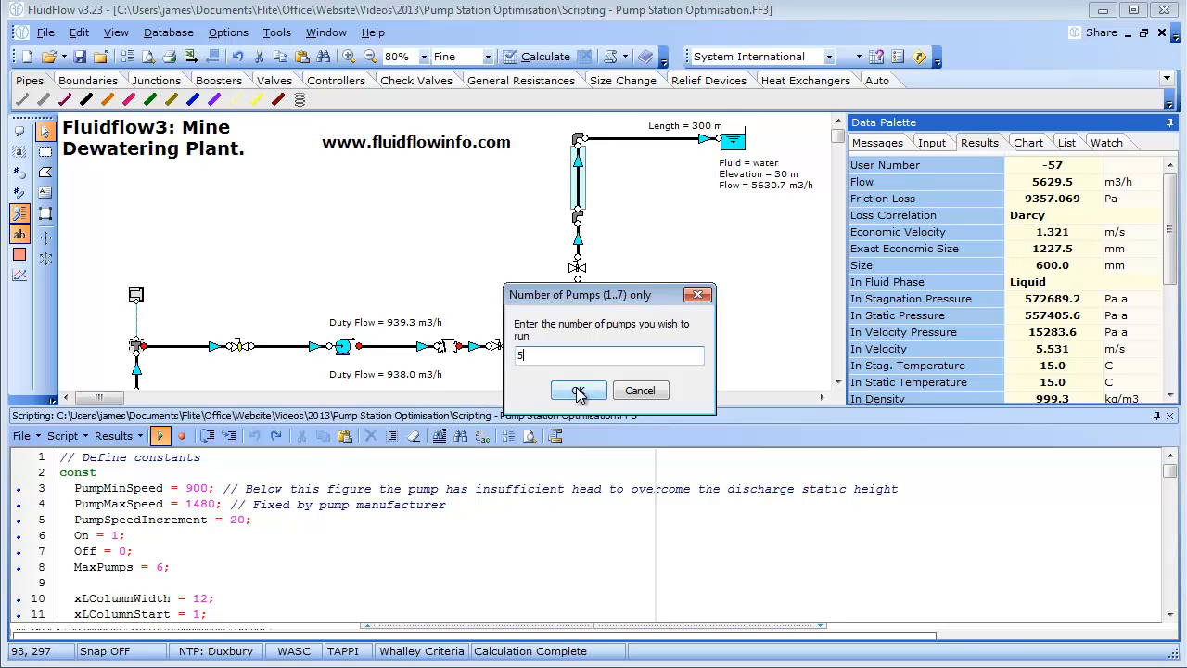
{"action": "left_click", "coordinate": [578, 389]}
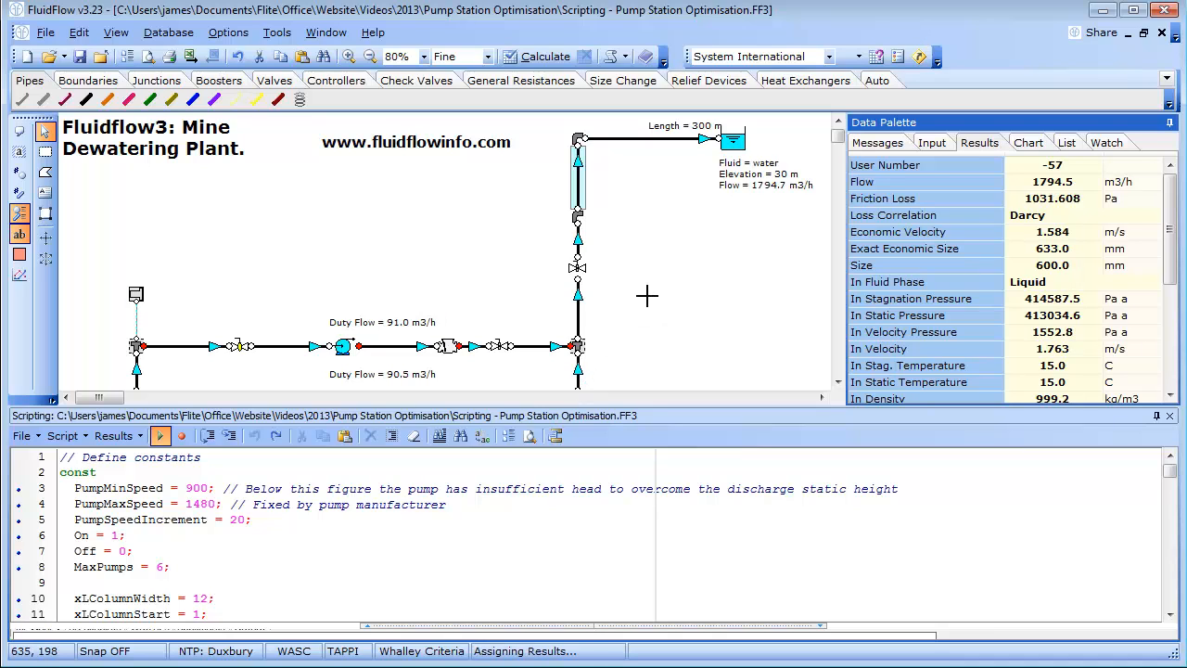
Let the script iterate pump speeds and assign the recalculated duty-flow results to the model
{"action": "left_click", "coordinate": [534, 56]}
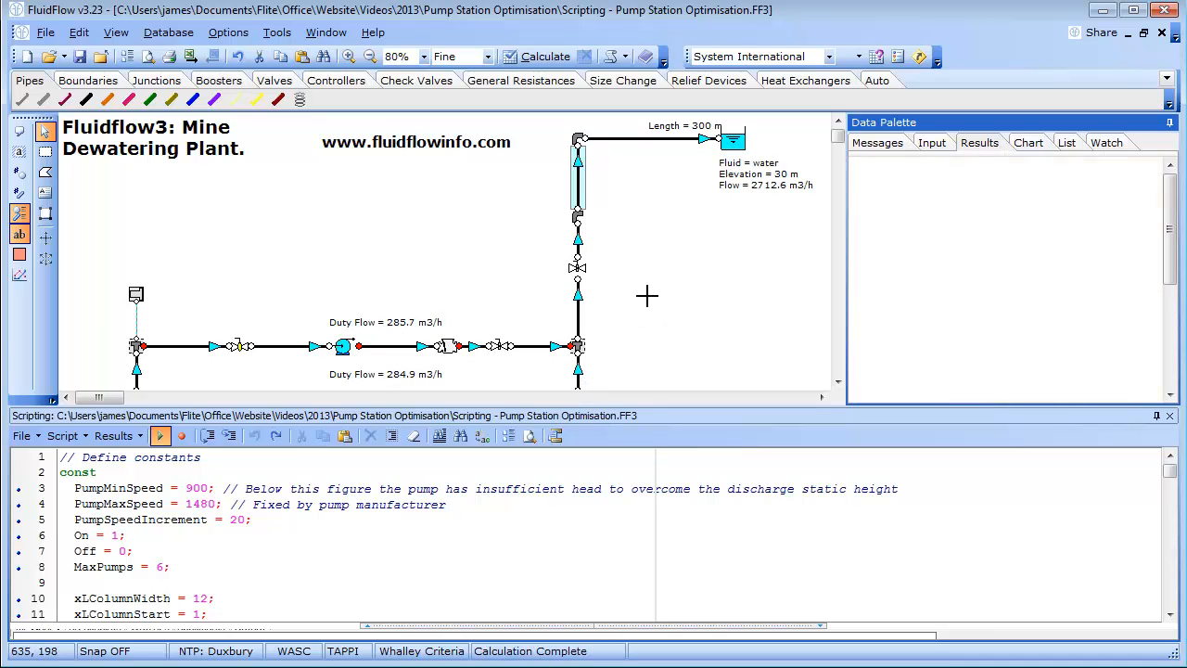
{"action": "left_click", "coordinate": [536, 56]}
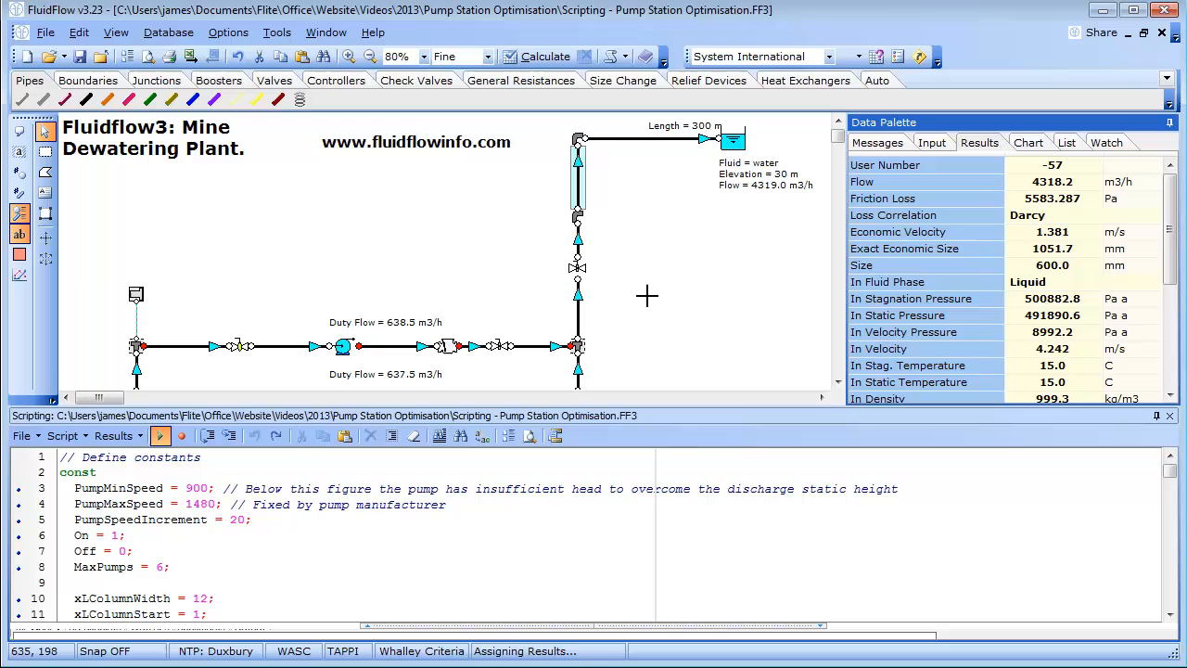
{"action": "left_click", "coordinate": [543, 55]}
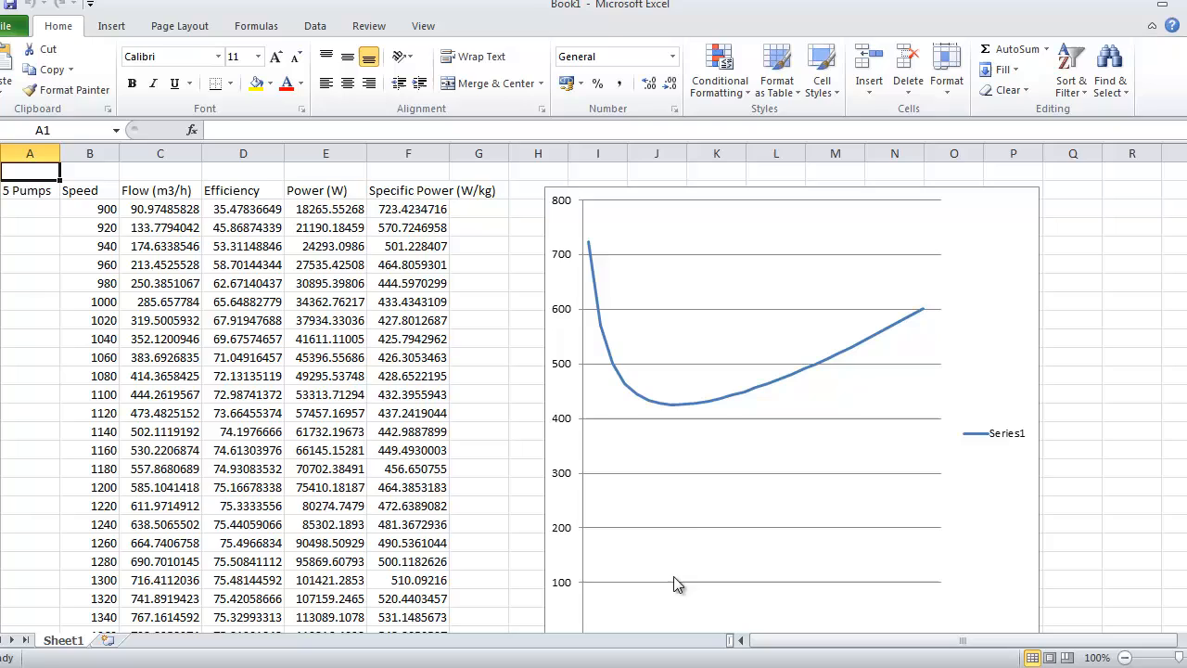
{"action": "mouse_move", "coordinate": [686, 534]}
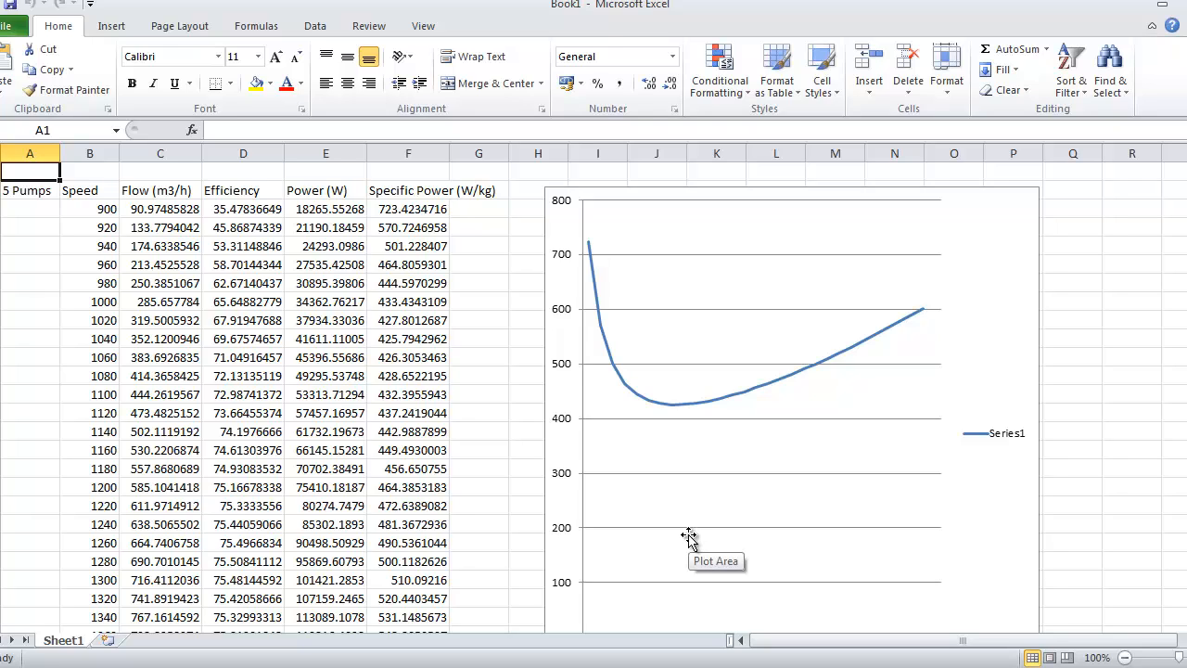
{"action": "mouse_move", "coordinate": [189, 196]}
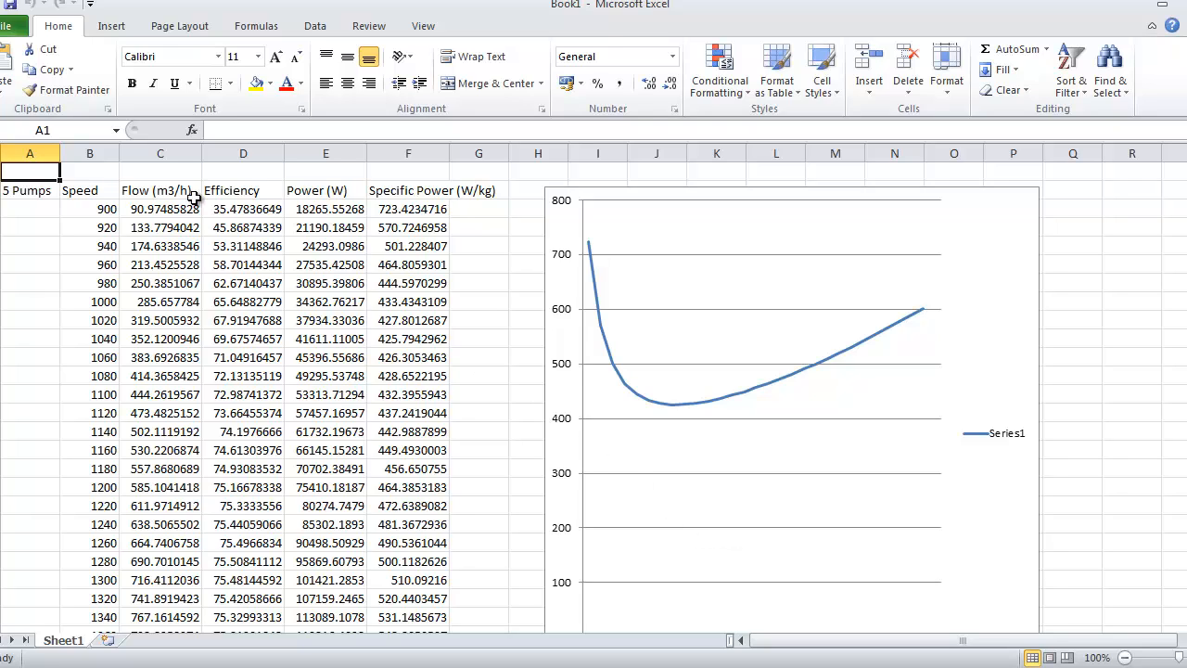
{"action": "mouse_move", "coordinate": [436, 197]}
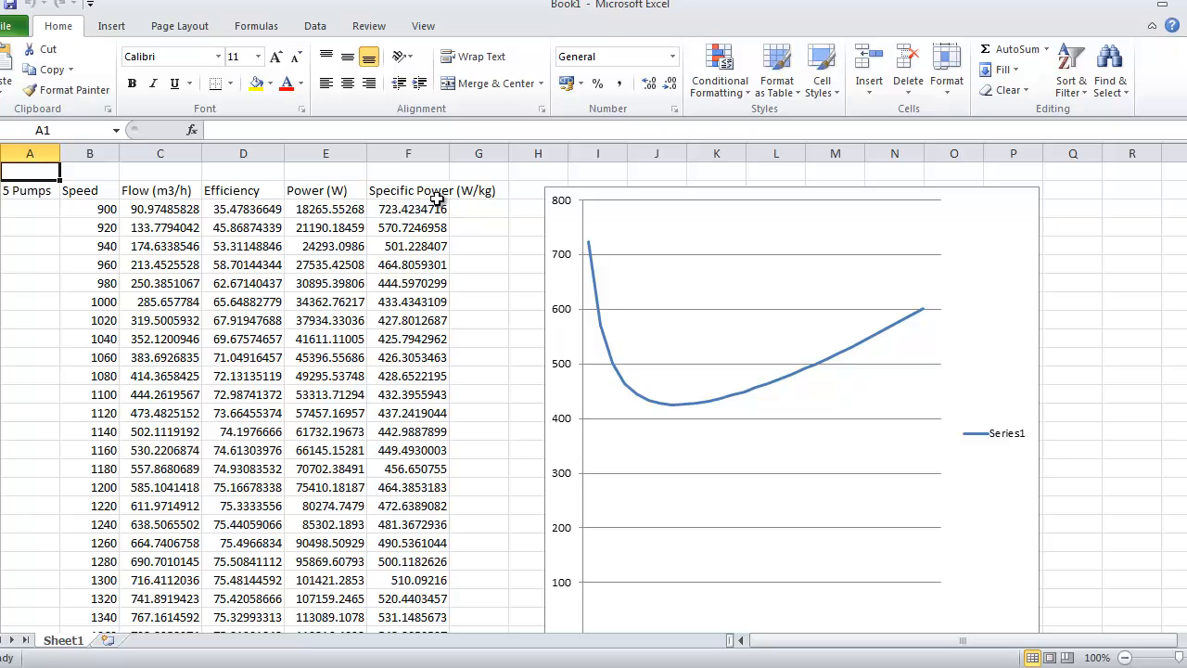
{"action": "mouse_move", "coordinate": [816, 369]}
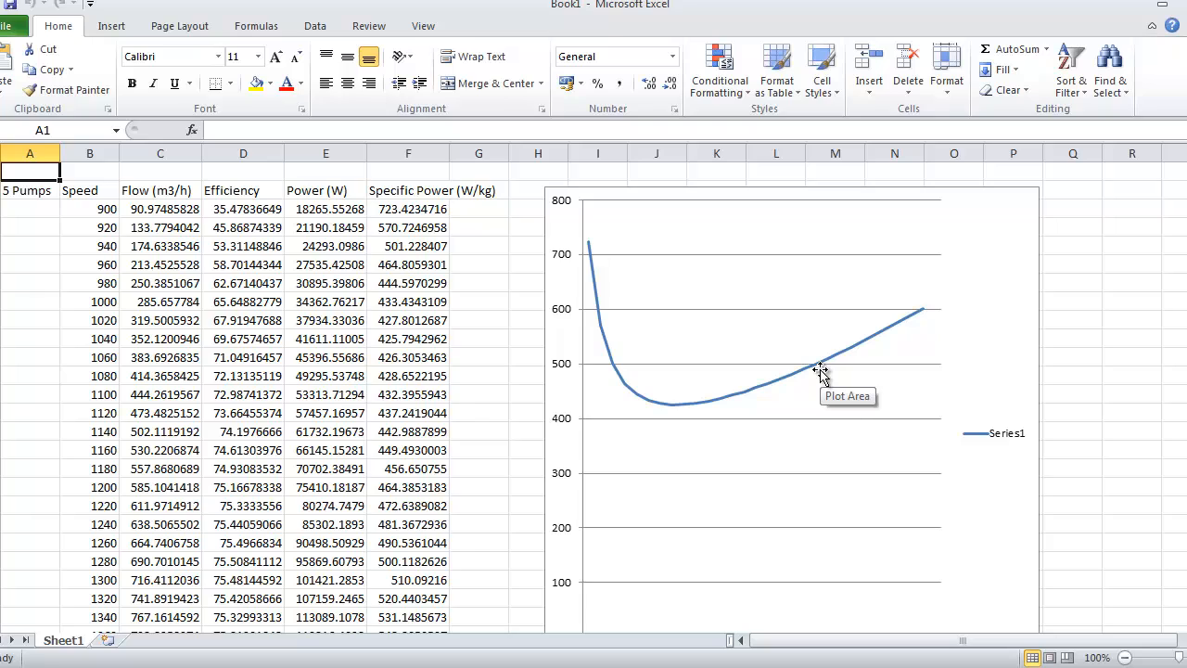
{"action": "mouse_move", "coordinate": [691, 468]}
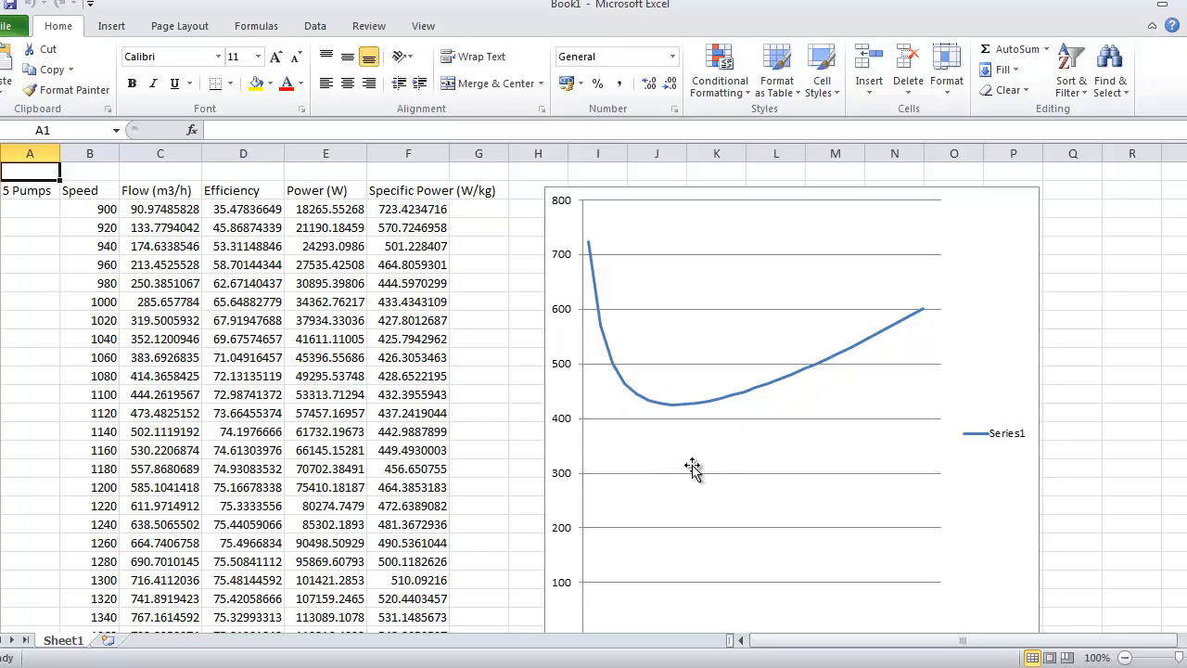
{"action": "mouse_move", "coordinate": [674, 412]}
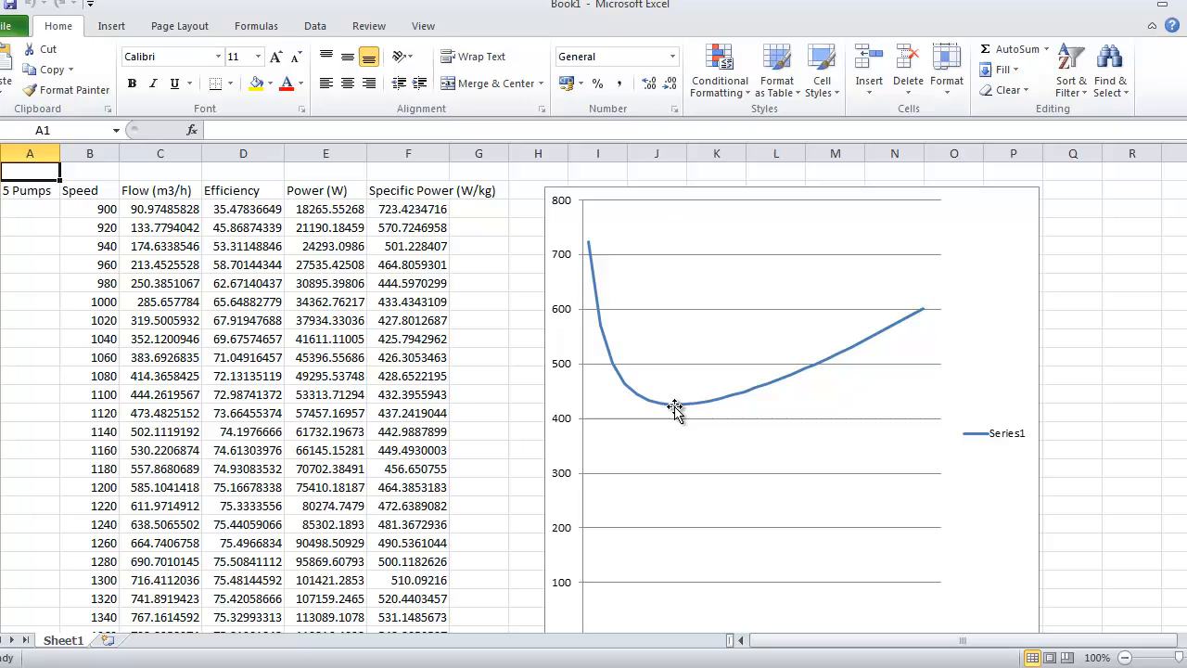
{"action": "mouse_move", "coordinate": [673, 408]}
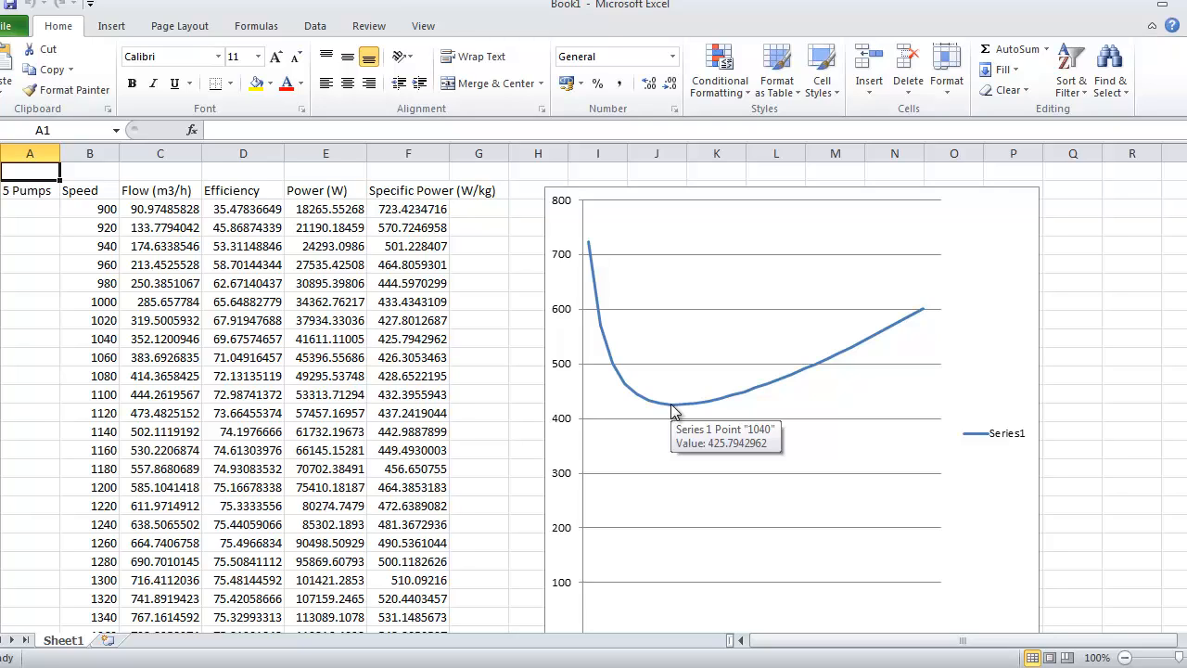
{"action": "mouse_move", "coordinate": [386, 338]}
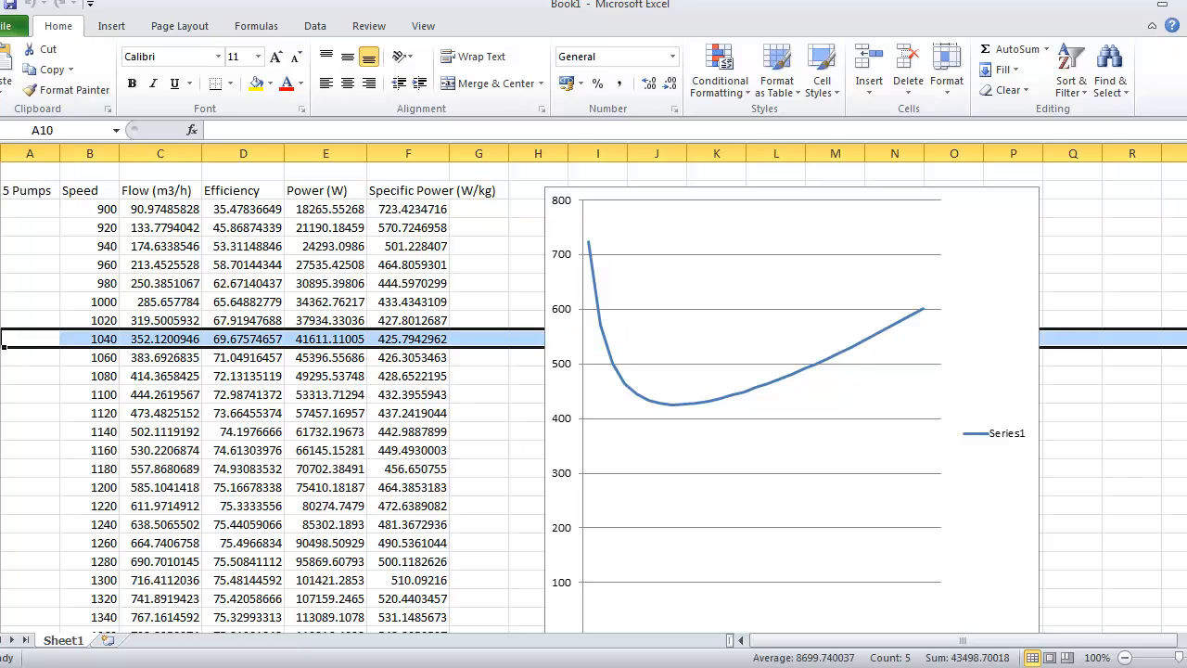
{"action": "mouse_move", "coordinate": [281, 356]}
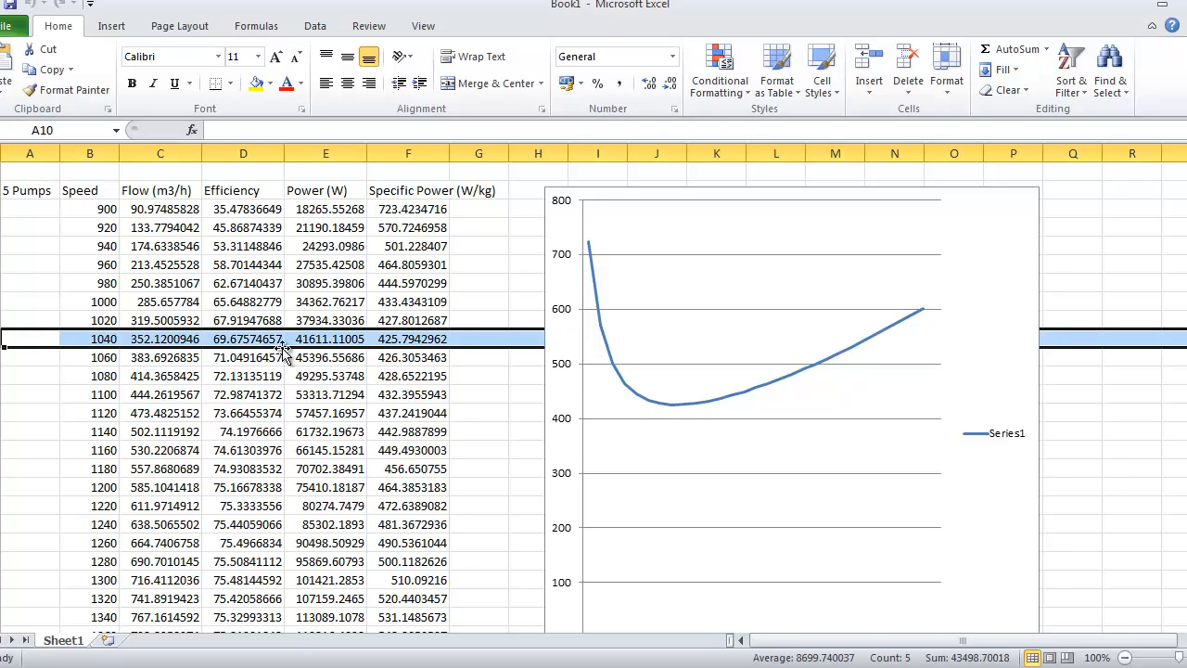
{"action": "mouse_move", "coordinate": [412, 338]}
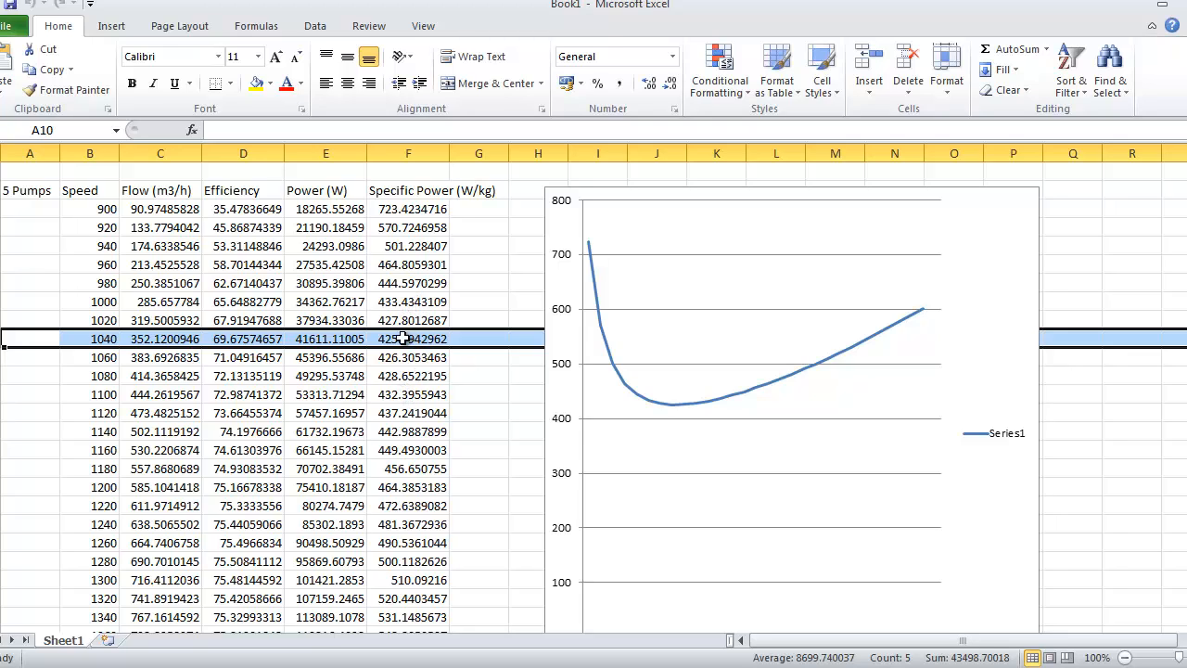
{"action": "mouse_move", "coordinate": [408, 374]}
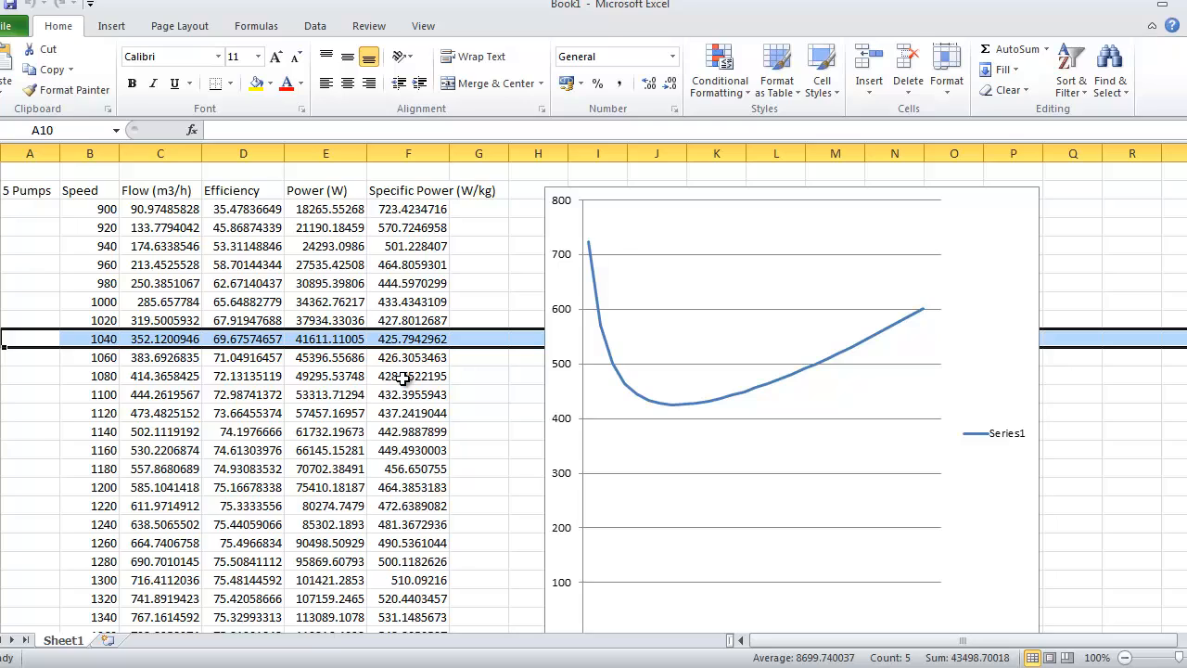